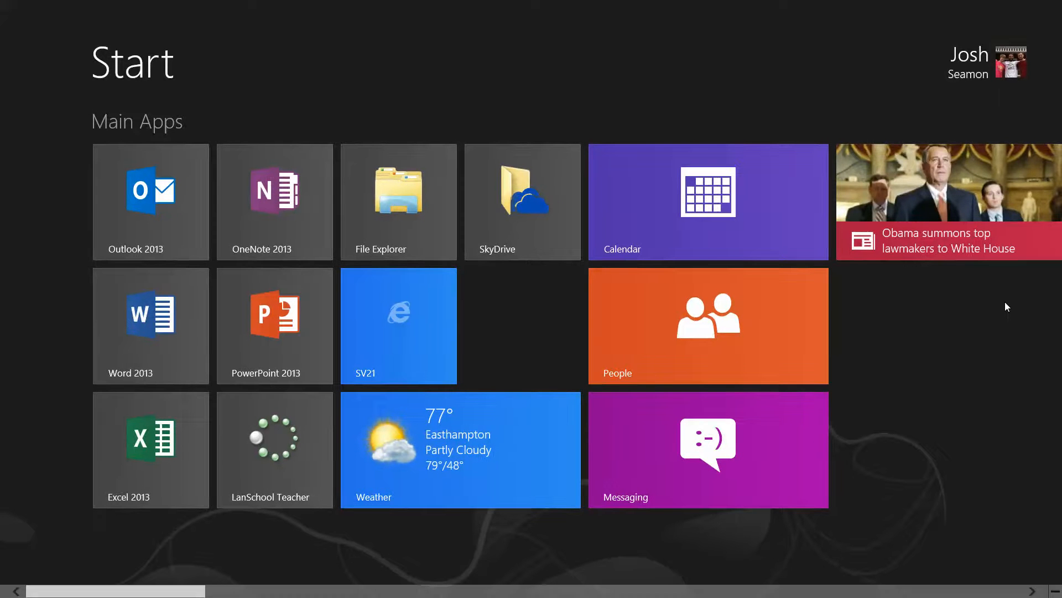
{"action": "mouse_move", "coordinate": [181, 153]}
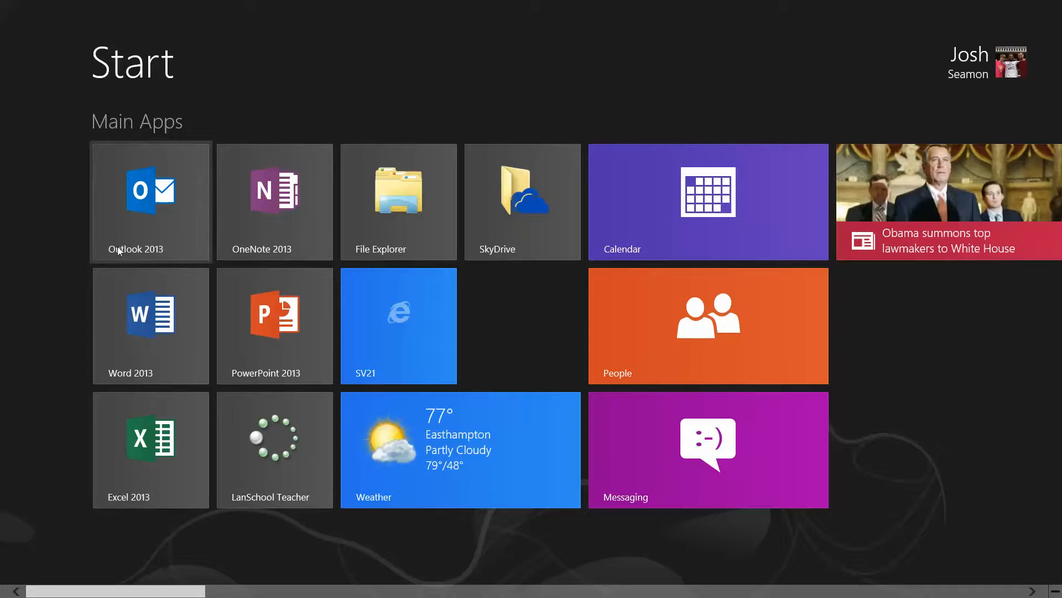
{"action": "mouse_move", "coordinate": [154, 207]}
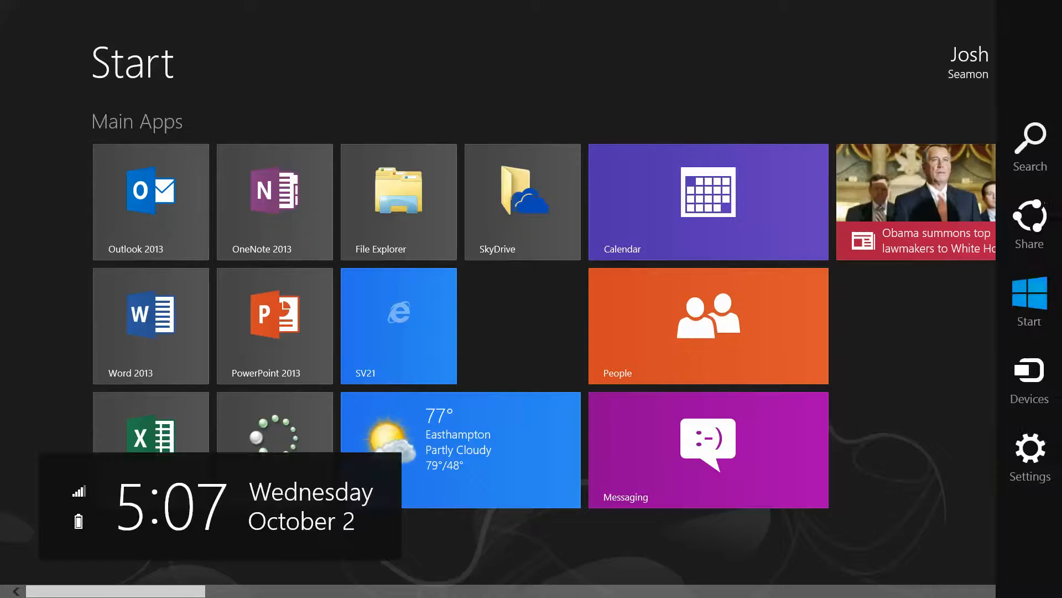
Step: Search the installed apps for 'desk' to find the Desktop app
{"action": "left_click", "coordinate": [1029, 148]}
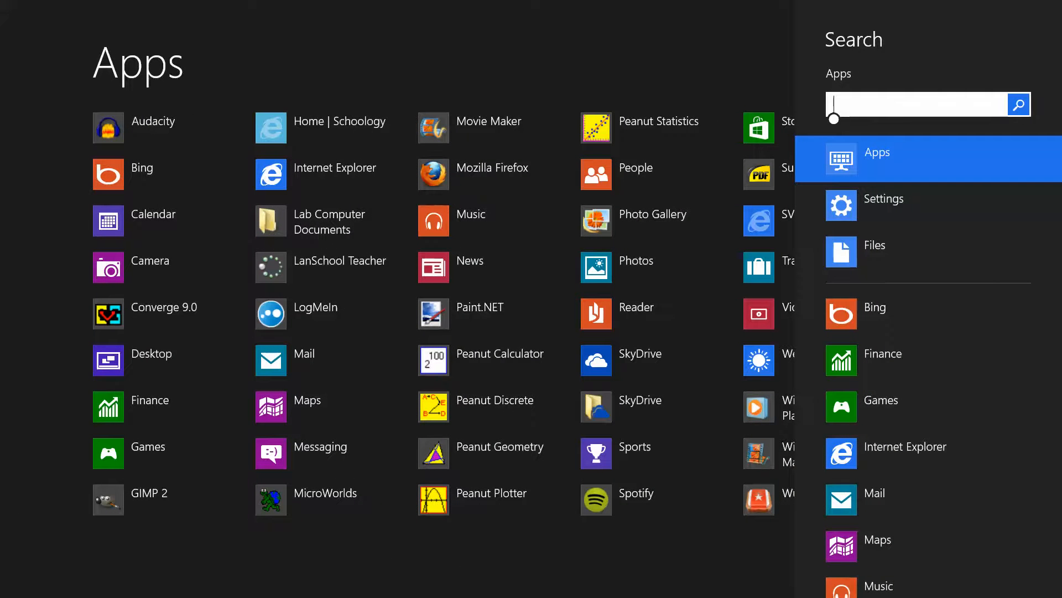
{"action": "type", "text": "d"}
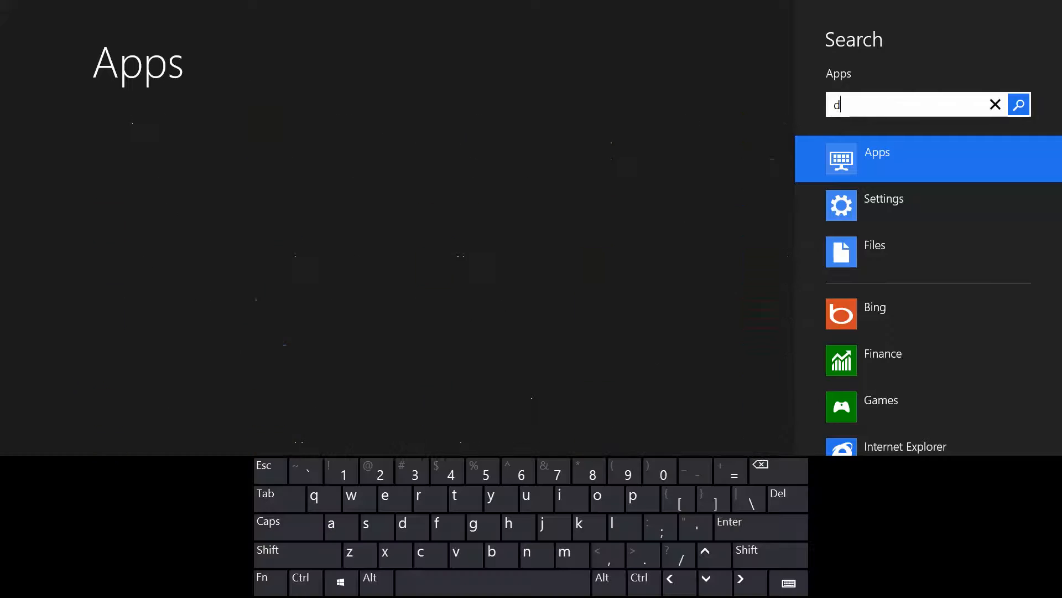
{"action": "type", "text": "esk"}
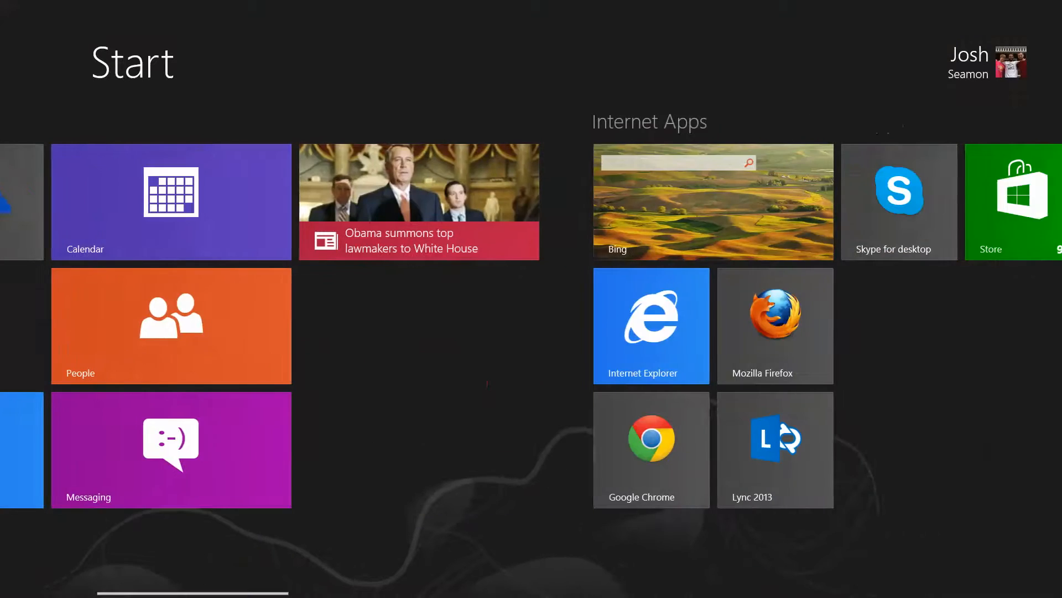
Step: Scroll right past the tile groups to the Desktop tile, then back left toward Main Apps
{"action": "scroll", "scroll_direction": "right", "scroll_amount": 3}
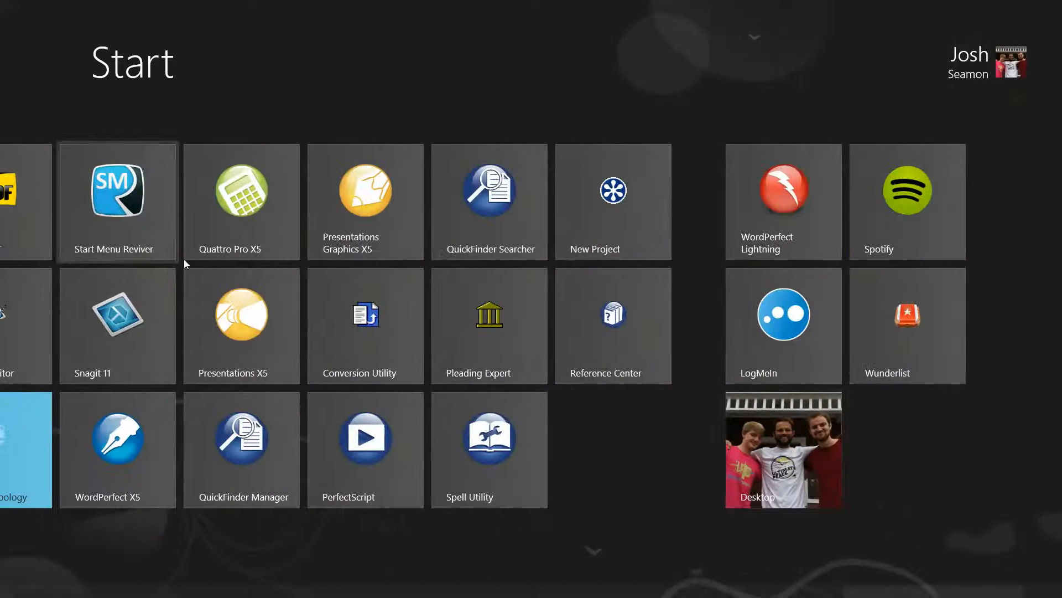
{"action": "mouse_move", "coordinate": [782, 451]}
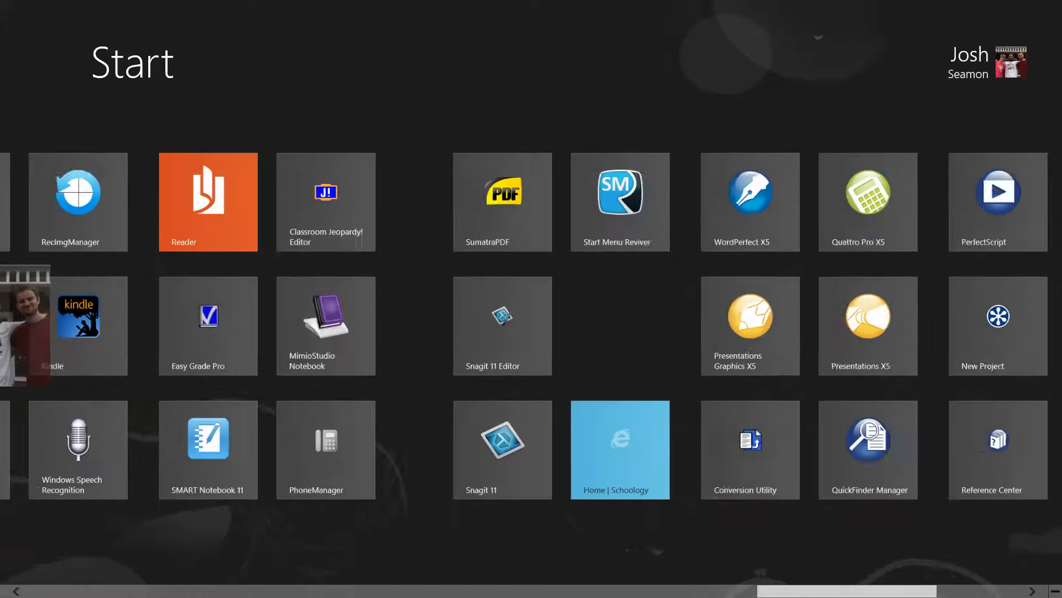
{"action": "scroll", "scroll_direction": "right", "scroll_amount": 3}
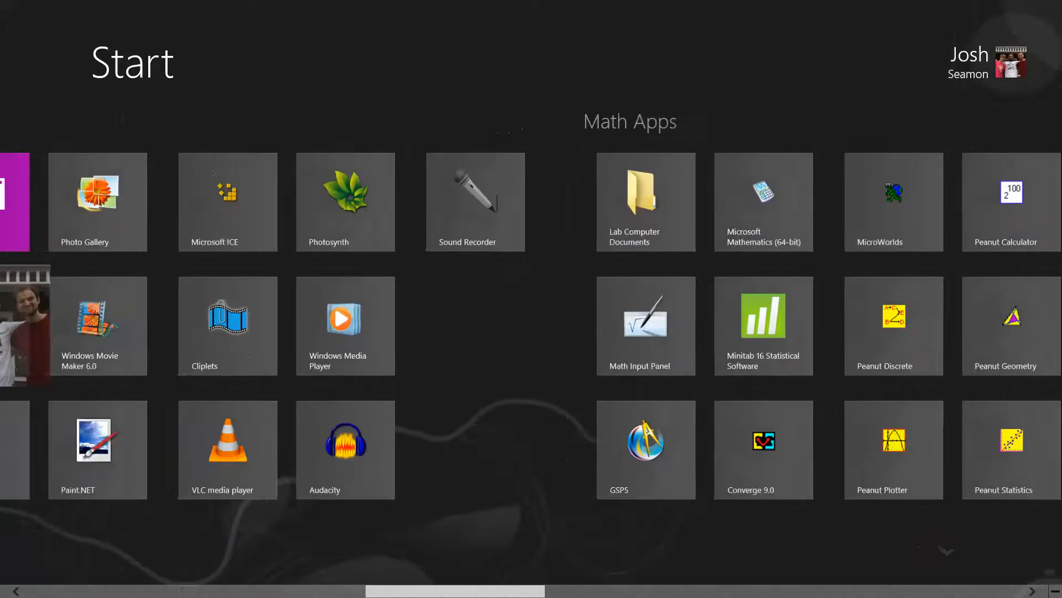
{"action": "scroll", "scroll_direction": "left", "scroll_amount": 3}
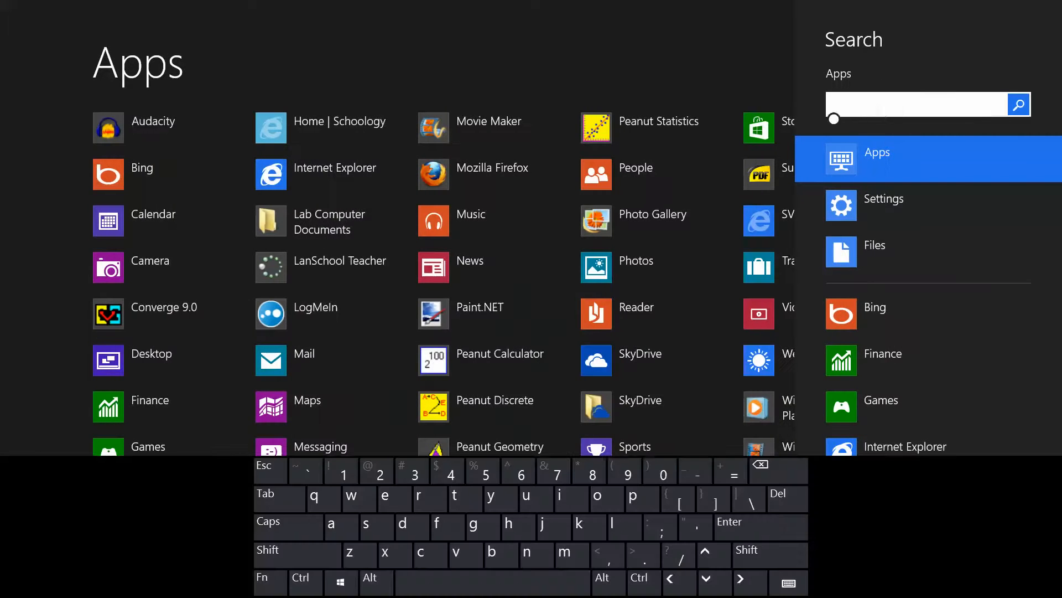
Step: Search apps for 'des' so Desktop lists at the top of the results
{"action": "type", "text": "des"}
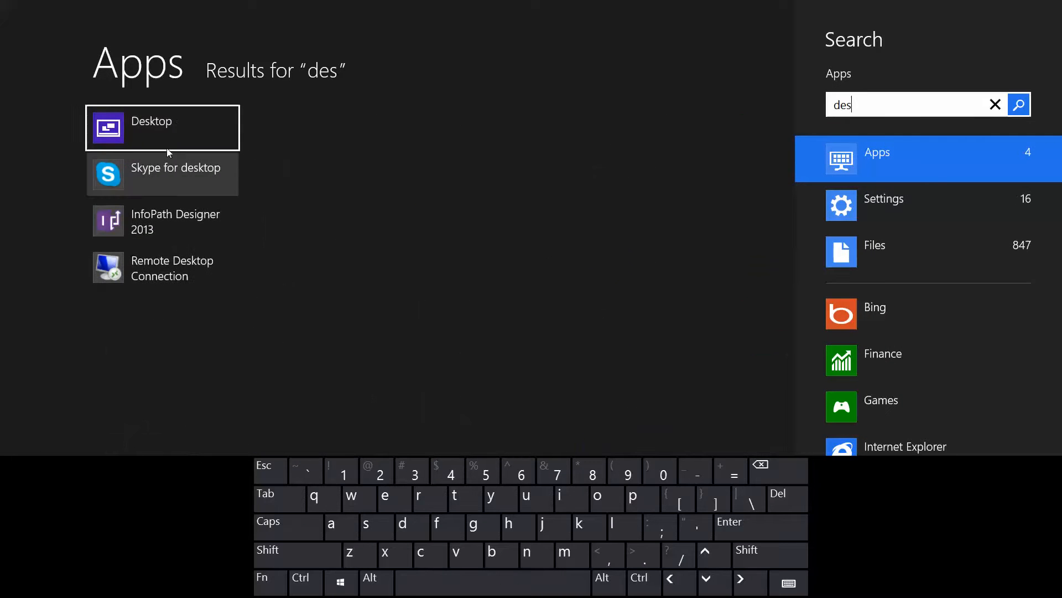